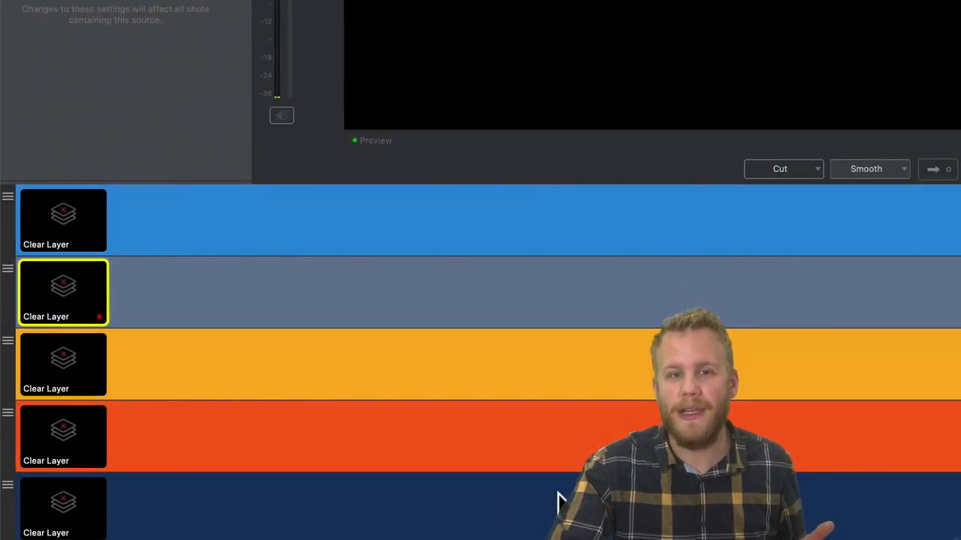
mouse_move(164, 228)
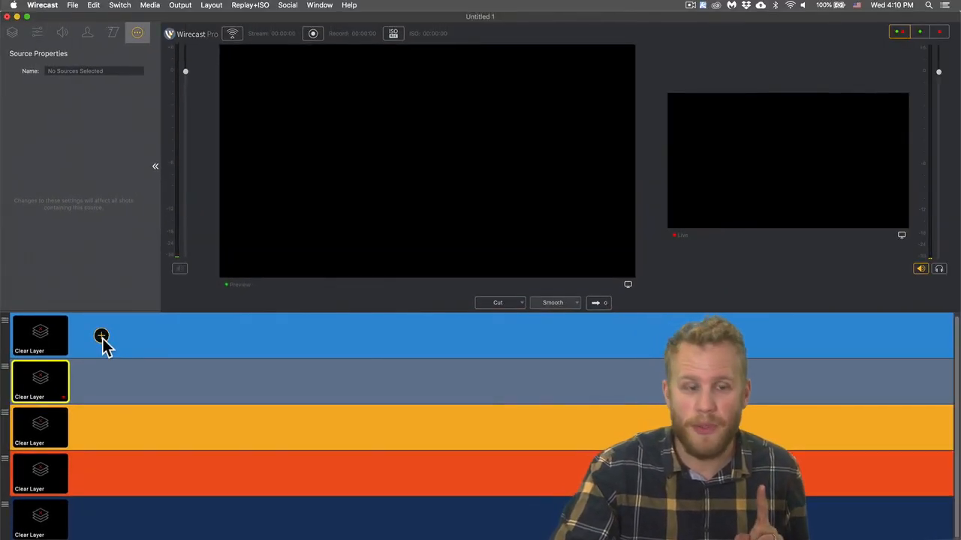
- Choose the XI100XUSB-PRO Video capture device as the source for Master Layer 1
click(99, 337)
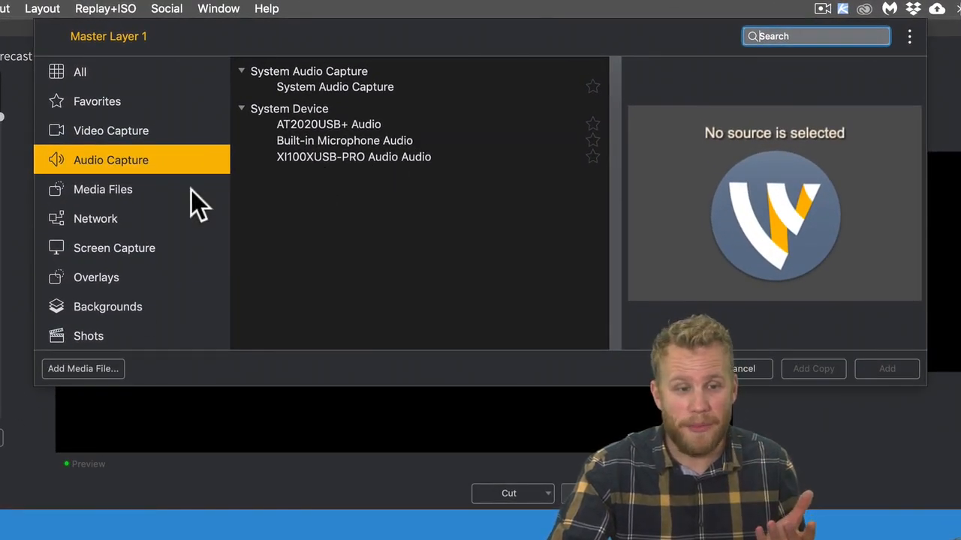
click(112, 130)
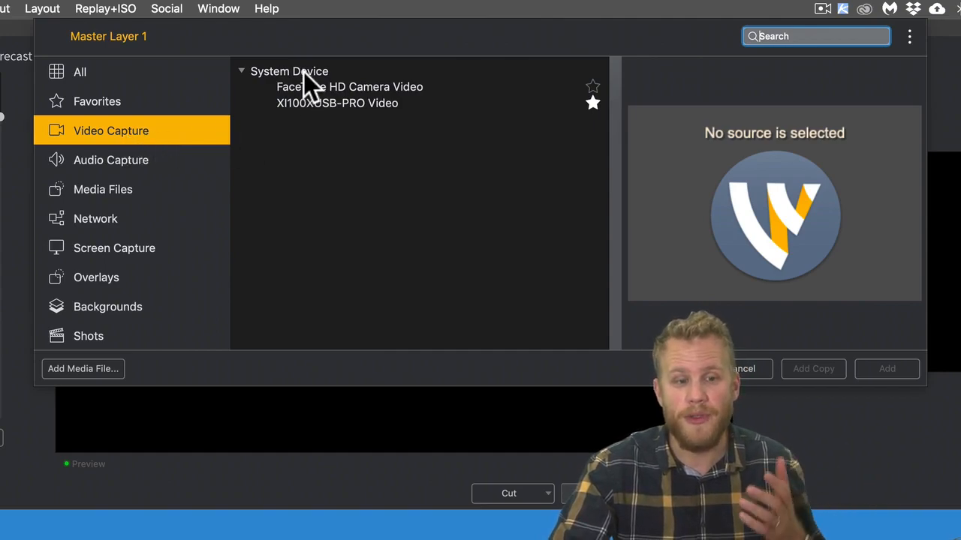
mouse_move(331, 123)
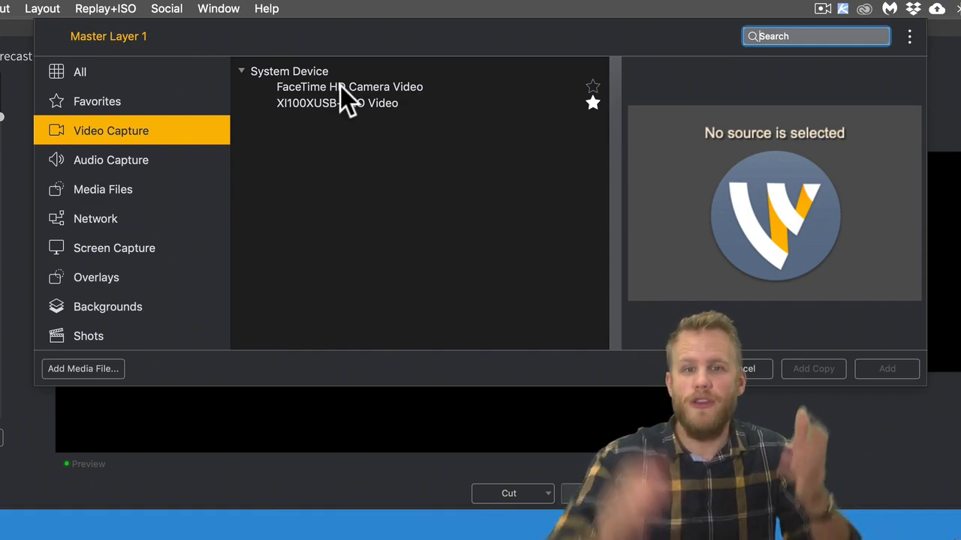
mouse_move(364, 128)
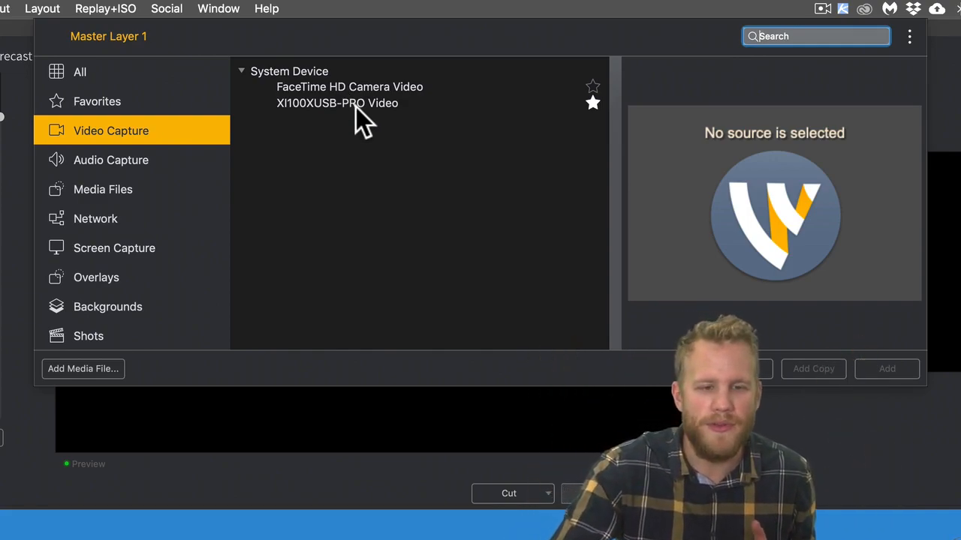
click(337, 102)
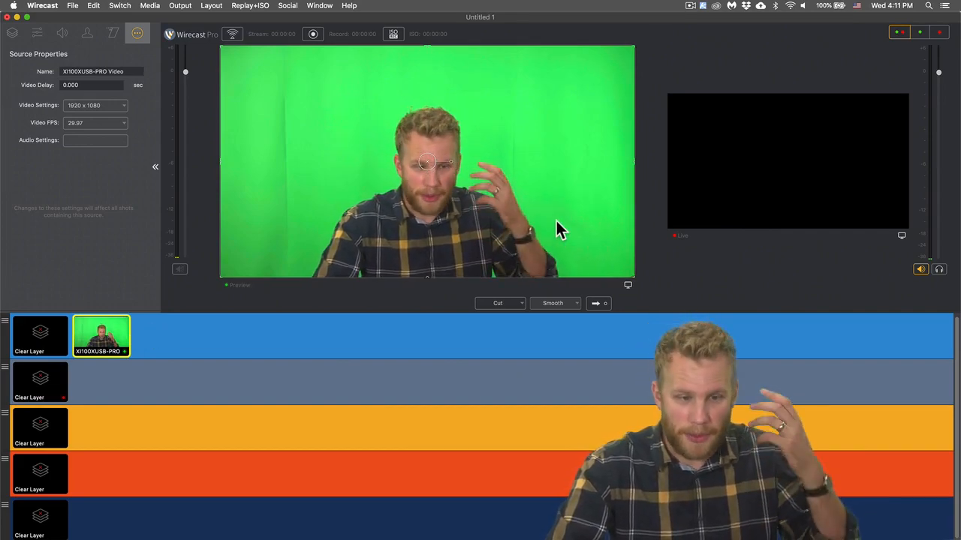
mouse_move(297, 164)
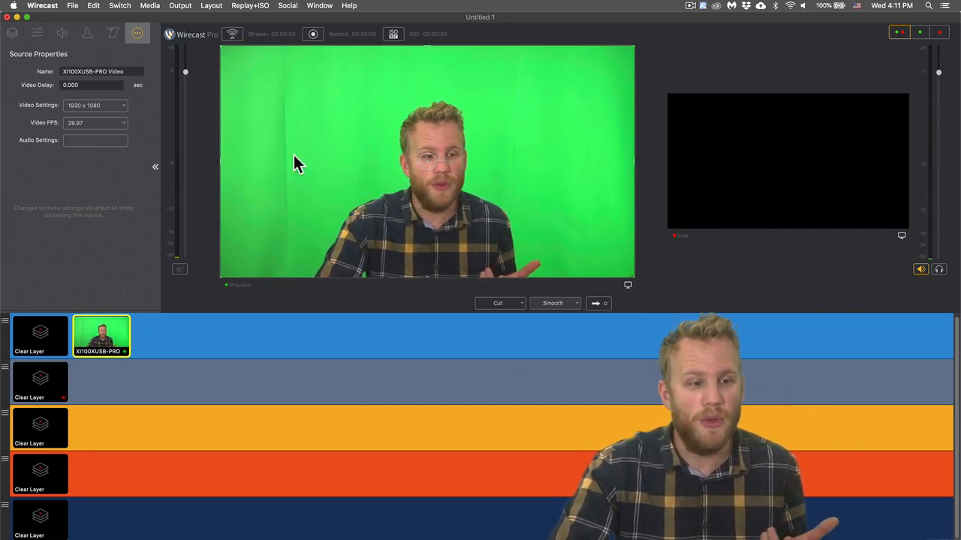
mouse_move(16, 63)
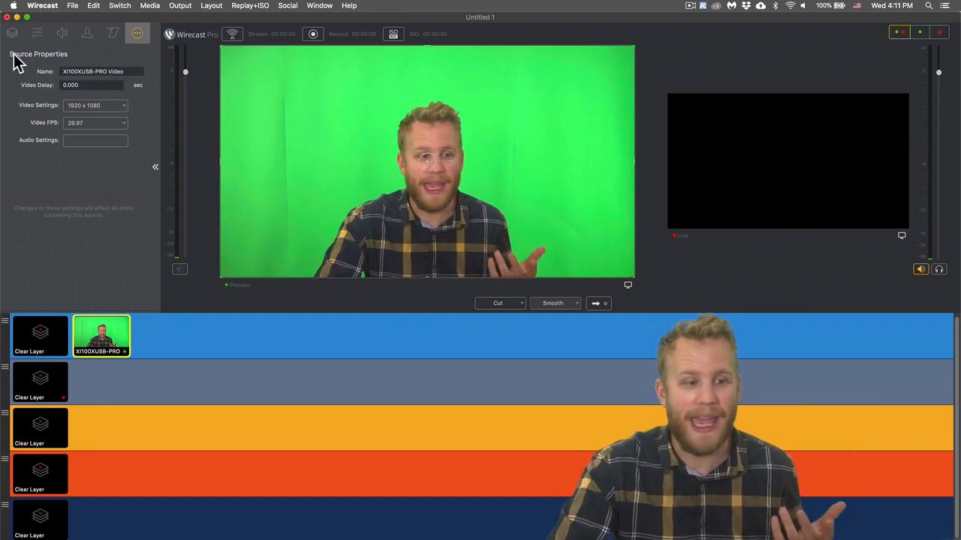
- View the camera shot's layers, then start adding a source to Master Layer 2
click(9, 36)
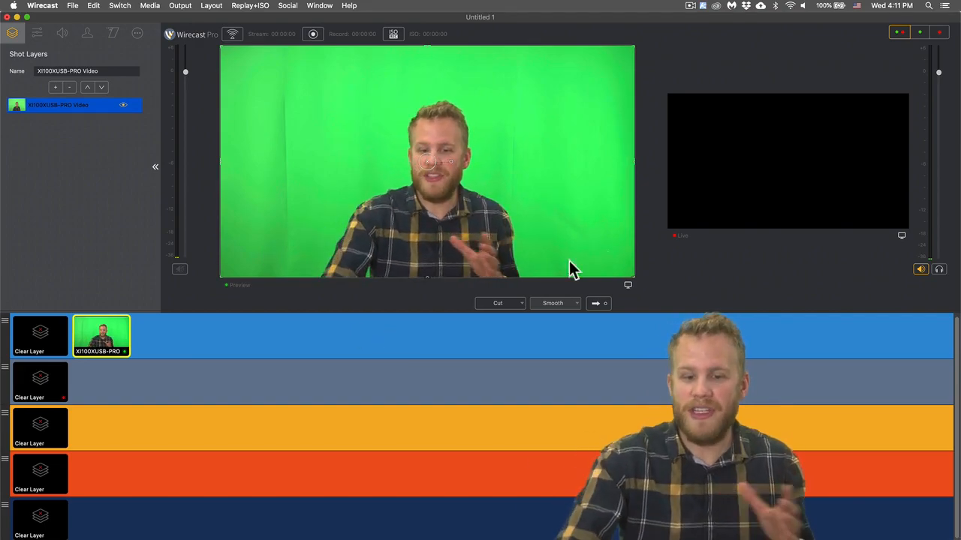
mouse_move(748, 275)
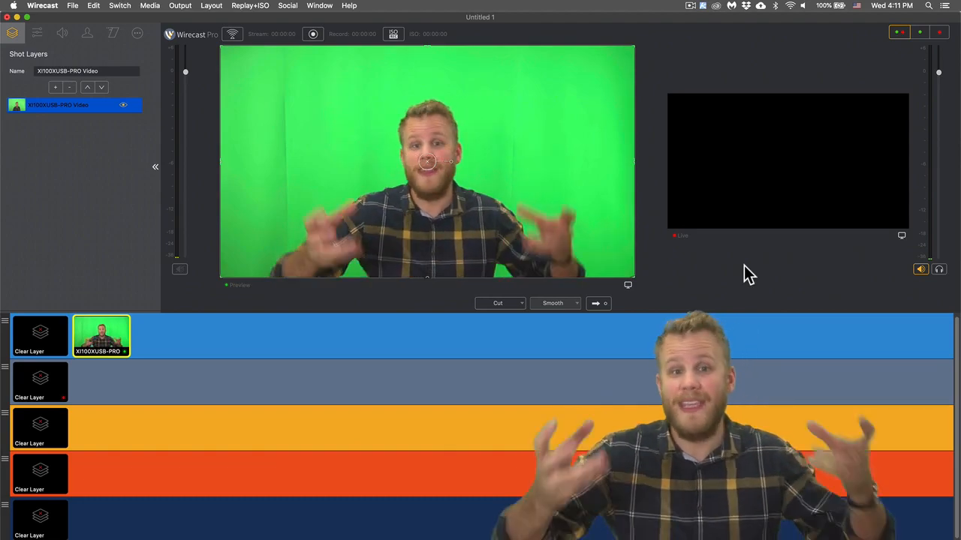
mouse_move(306, 282)
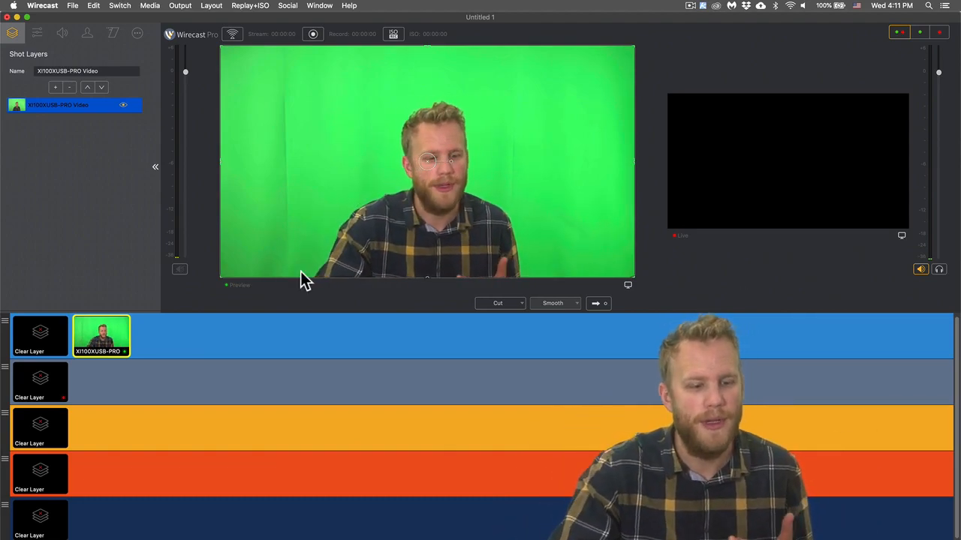
click(82, 405)
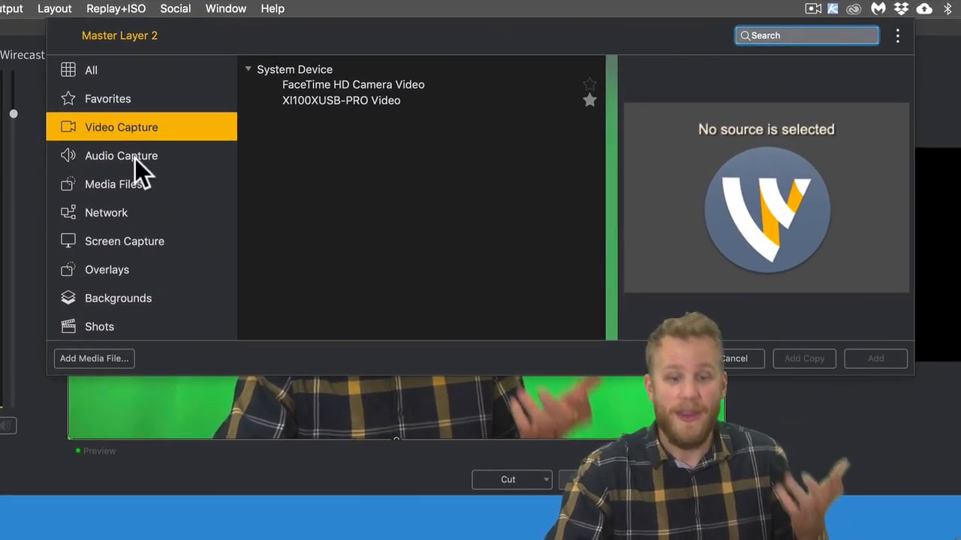
- Add the AT2020USB+ Audio capture microphone as the shot on Master Layer 2
click(120, 155)
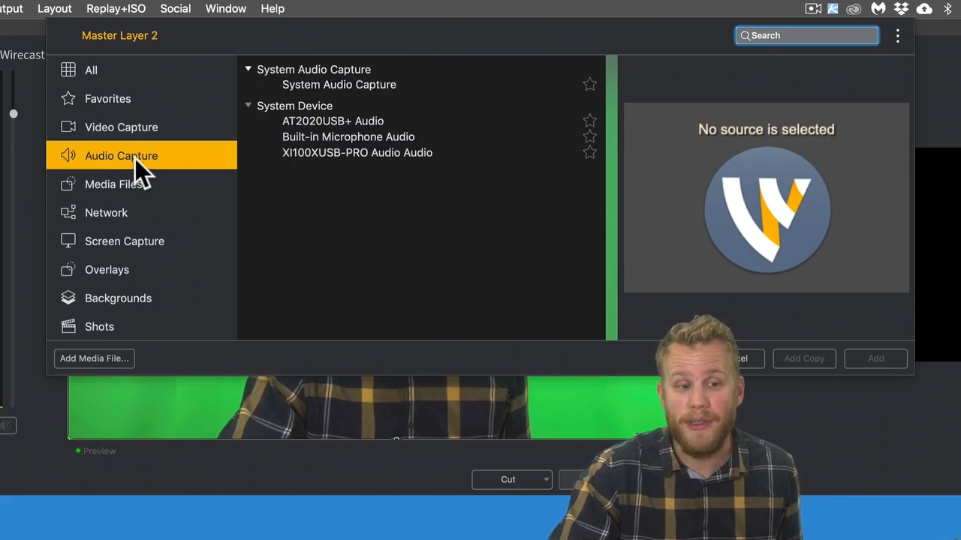
mouse_move(372, 138)
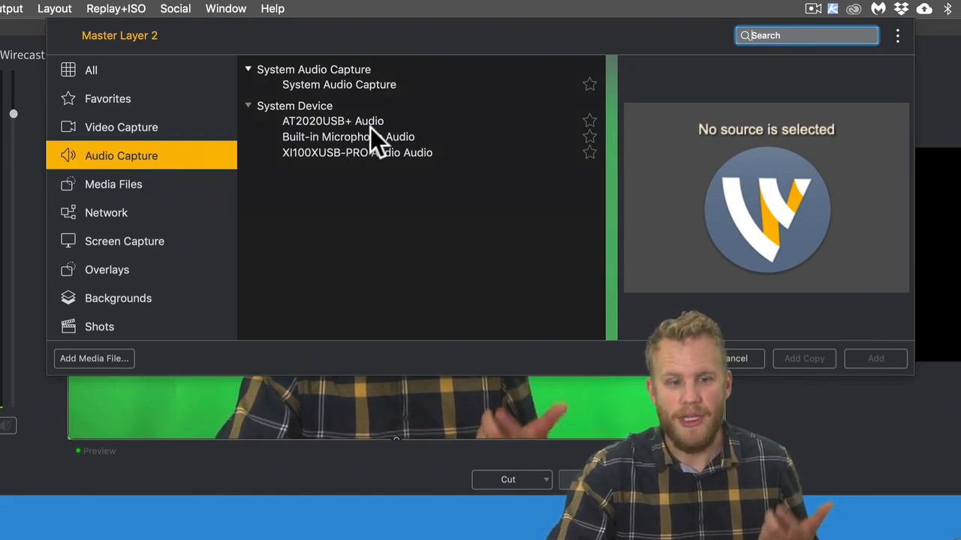
mouse_move(327, 135)
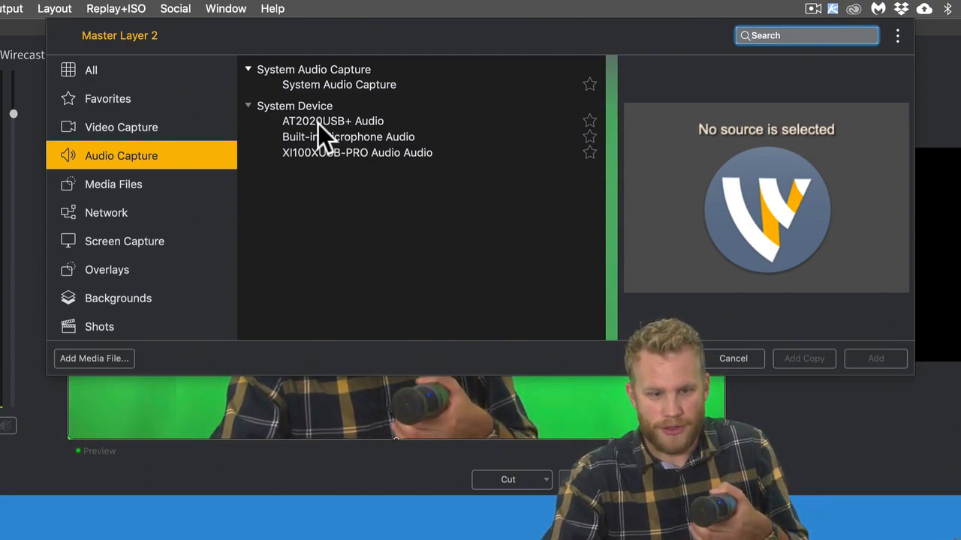
click(333, 120)
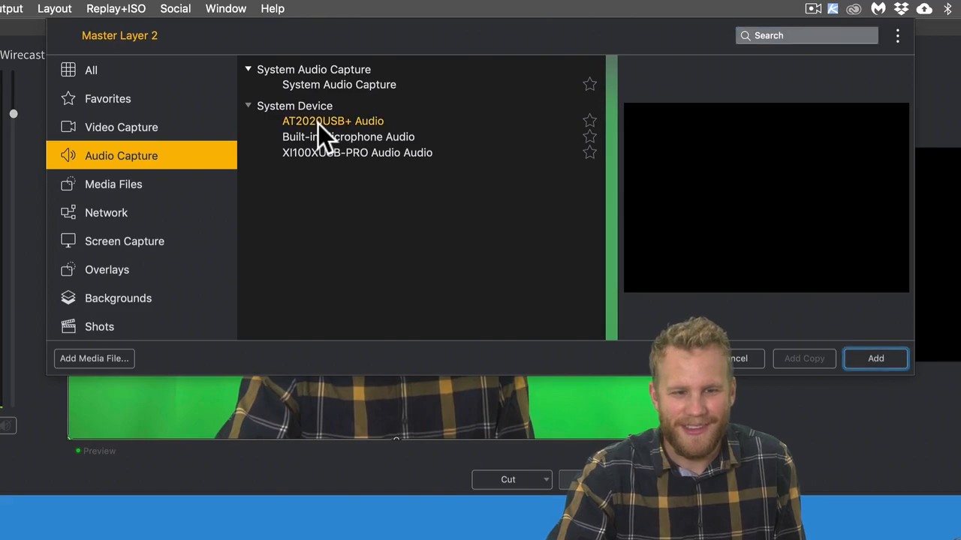
click(876, 359)
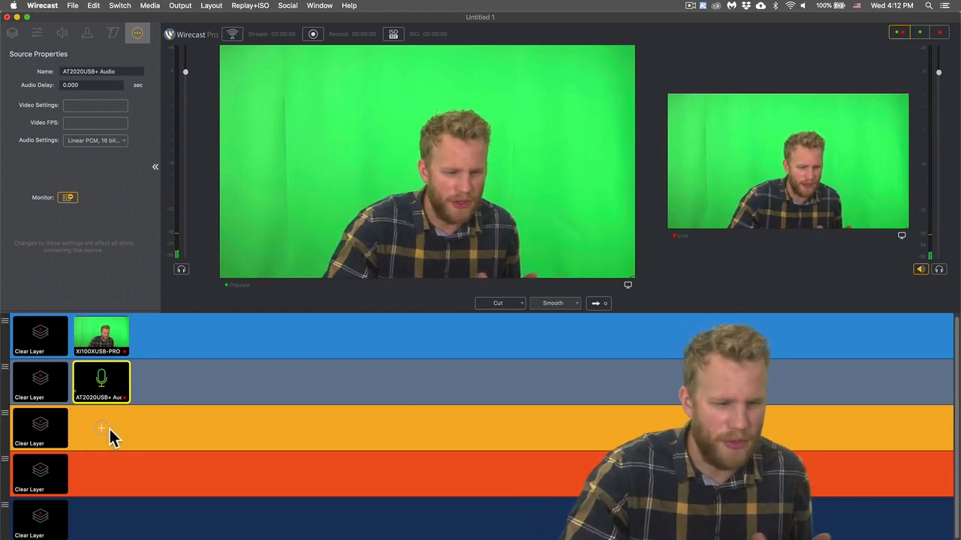
- Download the Stock Media Library clip 'light underwater in ocean' as Master Layer 3's shot
click(99, 429)
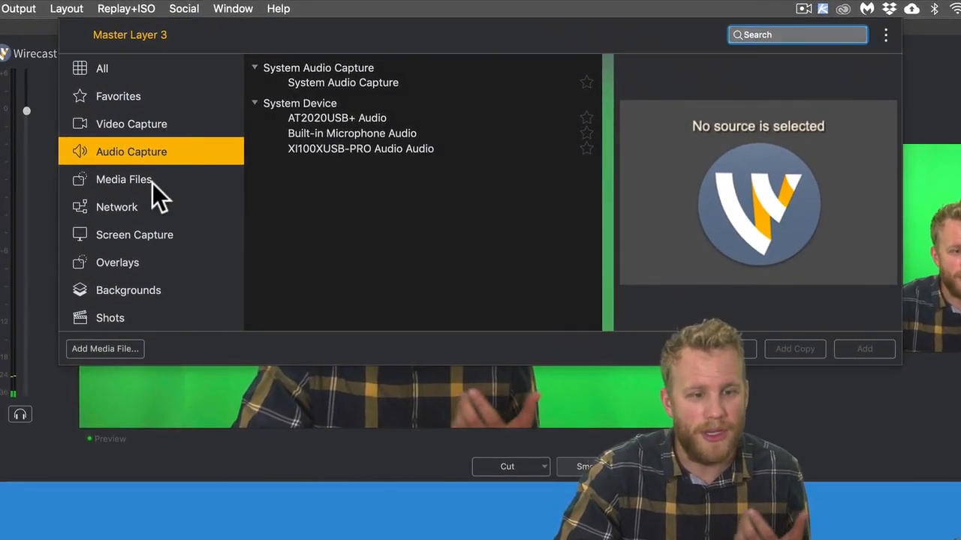
click(123, 180)
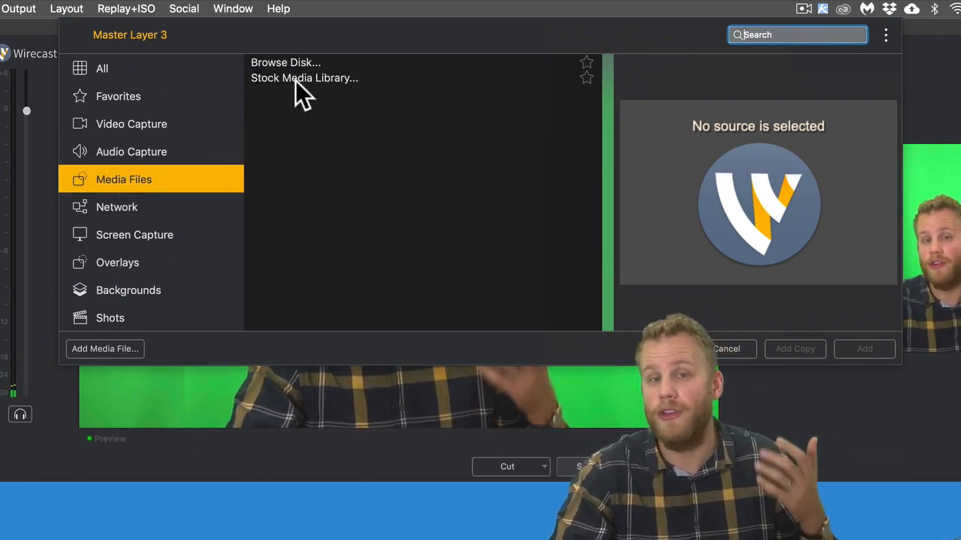
click(303, 78)
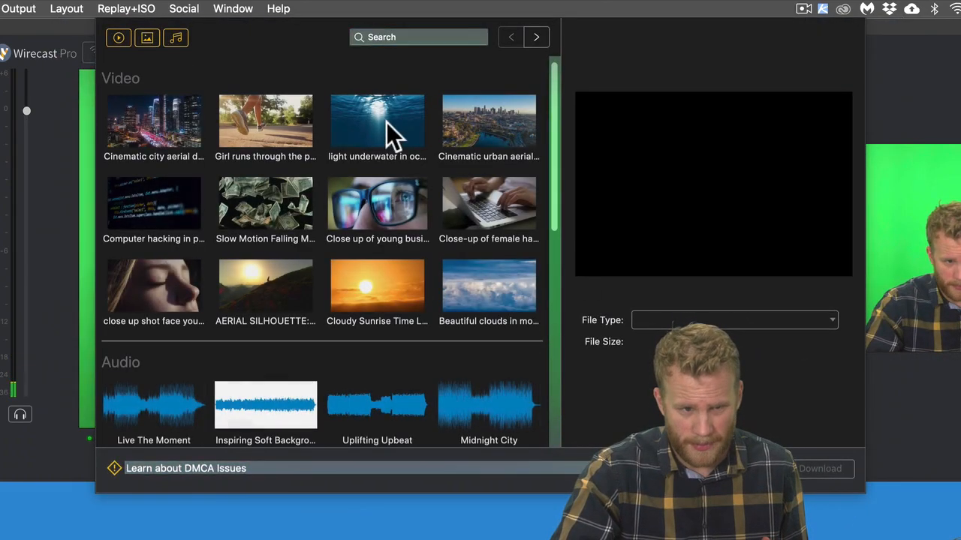
click(376, 120)
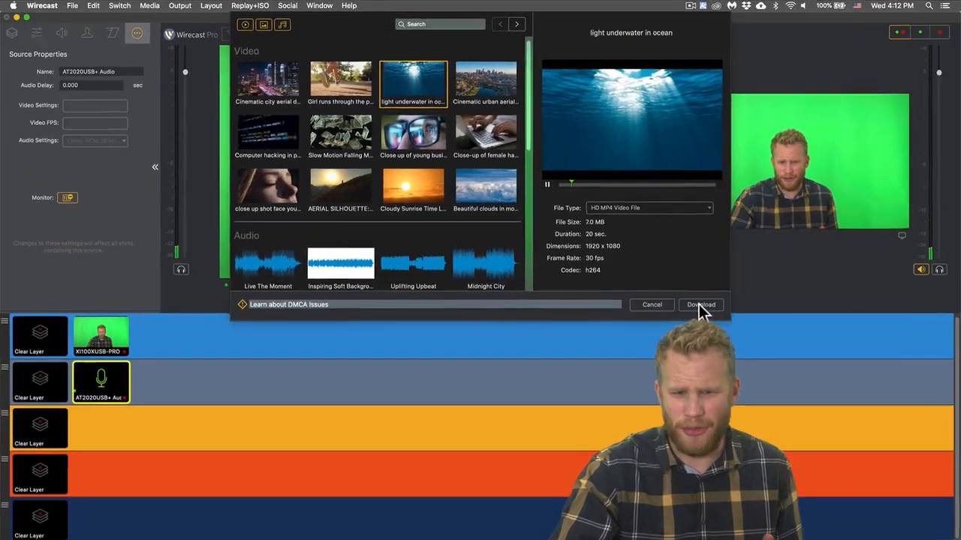
click(699, 305)
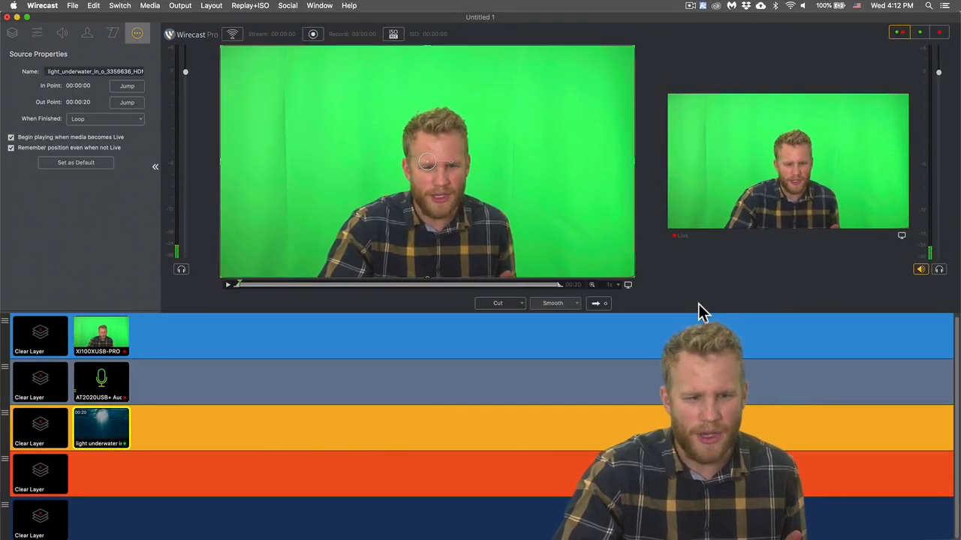
- Drag the underwater clip onto Master Layer 1 and transition it to air
drag(102, 428, 193, 343)
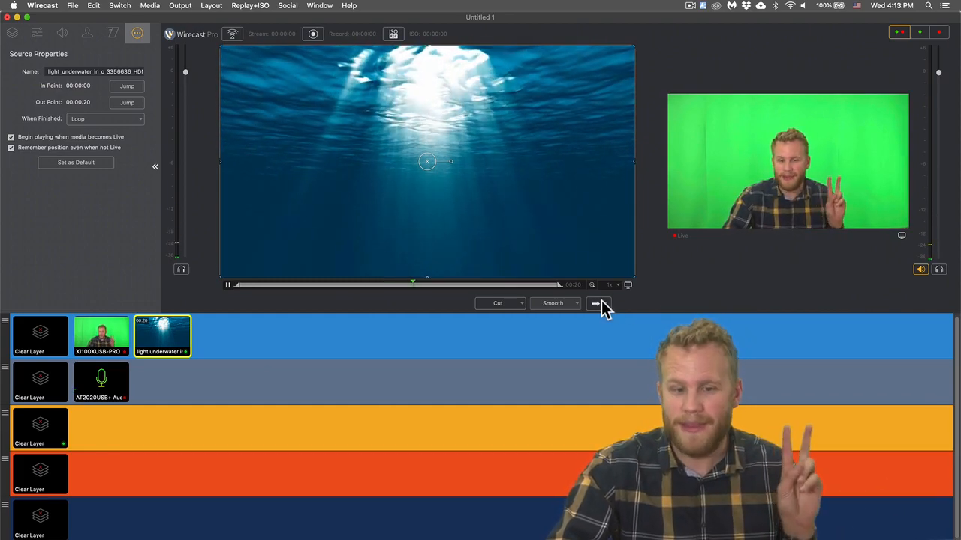
click(596, 303)
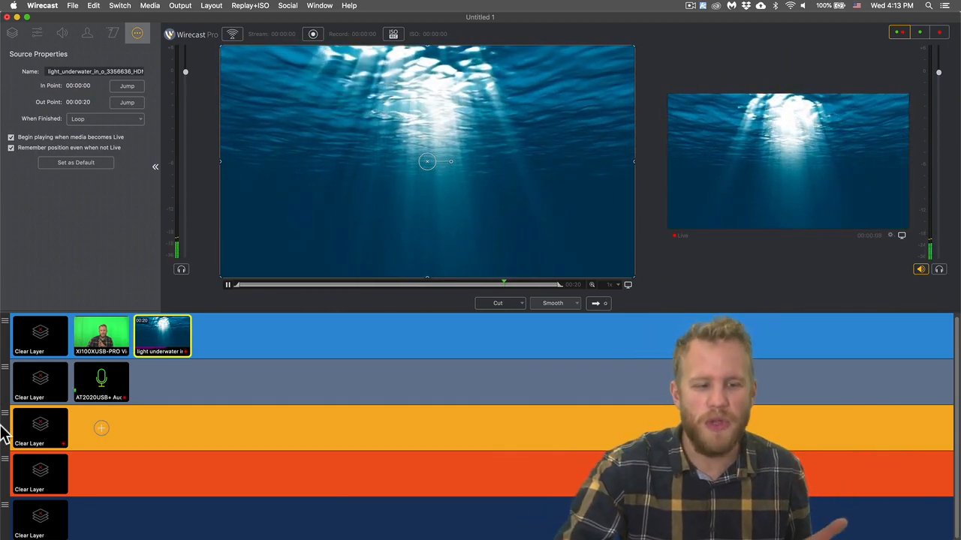
- Download the top-view office desk stock image to layer 1 and load it into preview
click(102, 337)
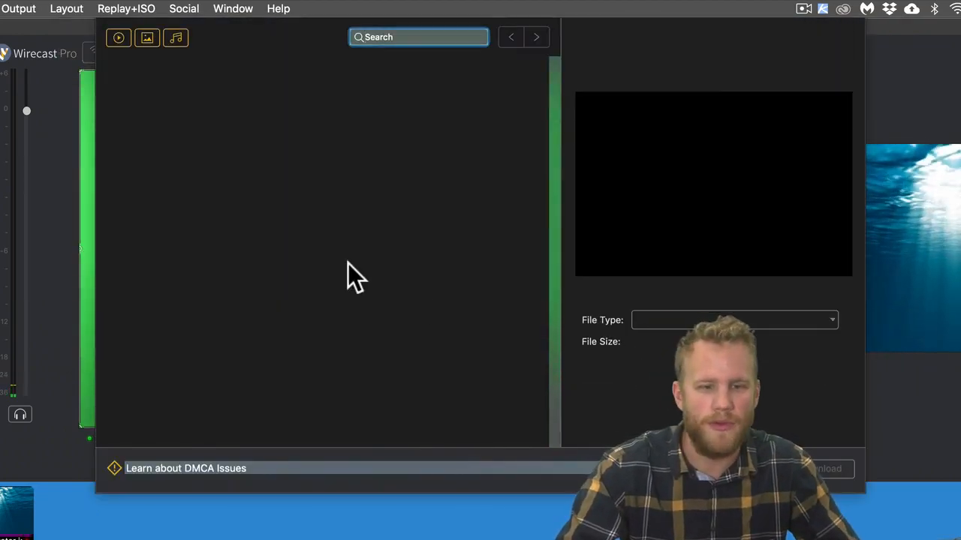
click(148, 36)
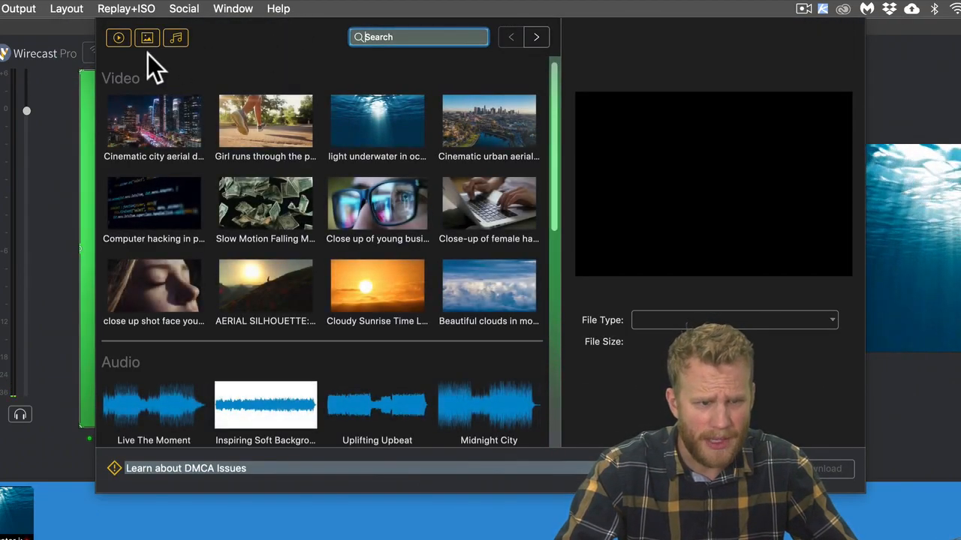
click(176, 38)
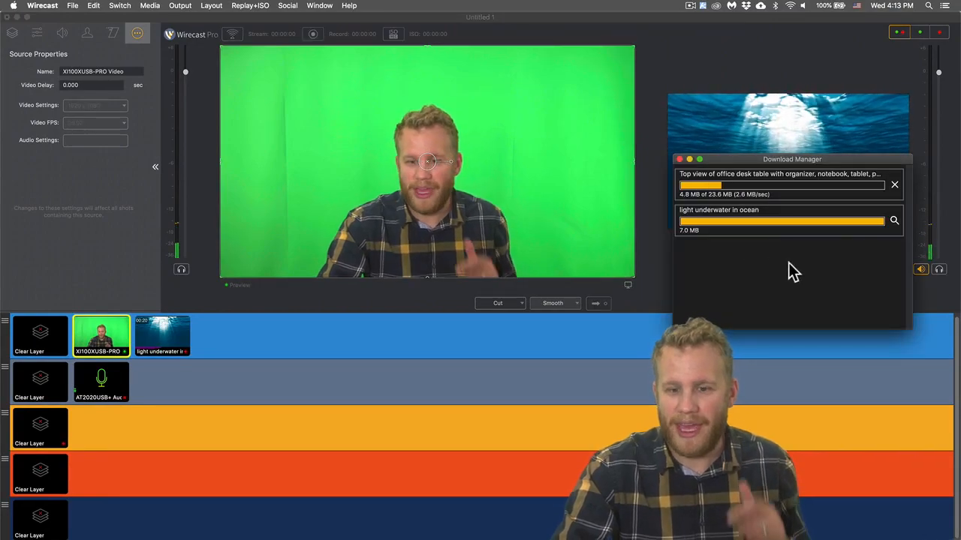
mouse_move(805, 284)
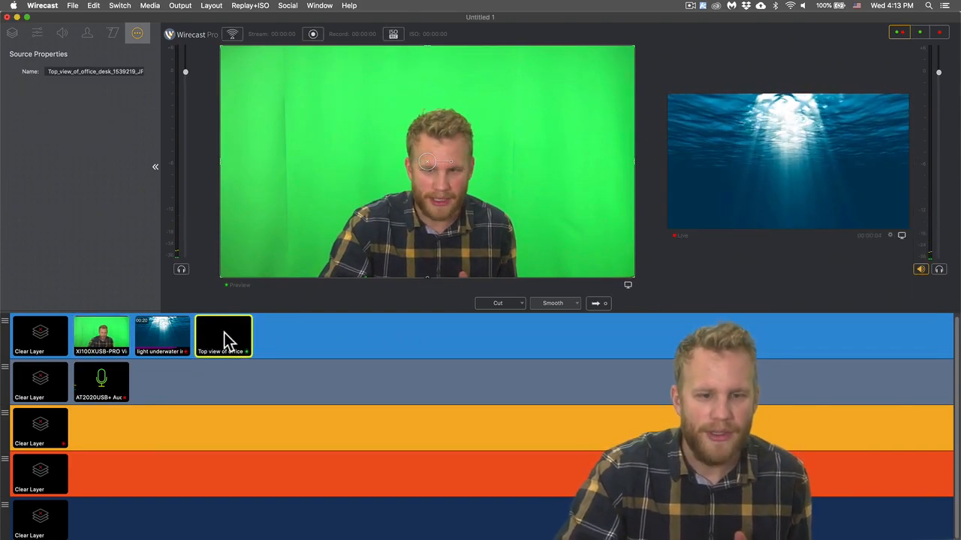
click(222, 336)
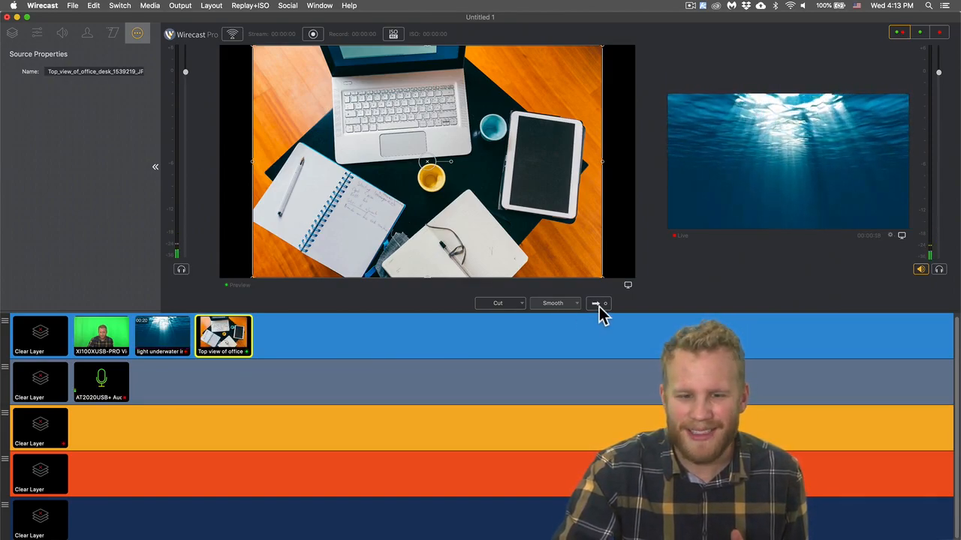
- Transition the office desk shot to air and view its Shot Layers list
click(594, 303)
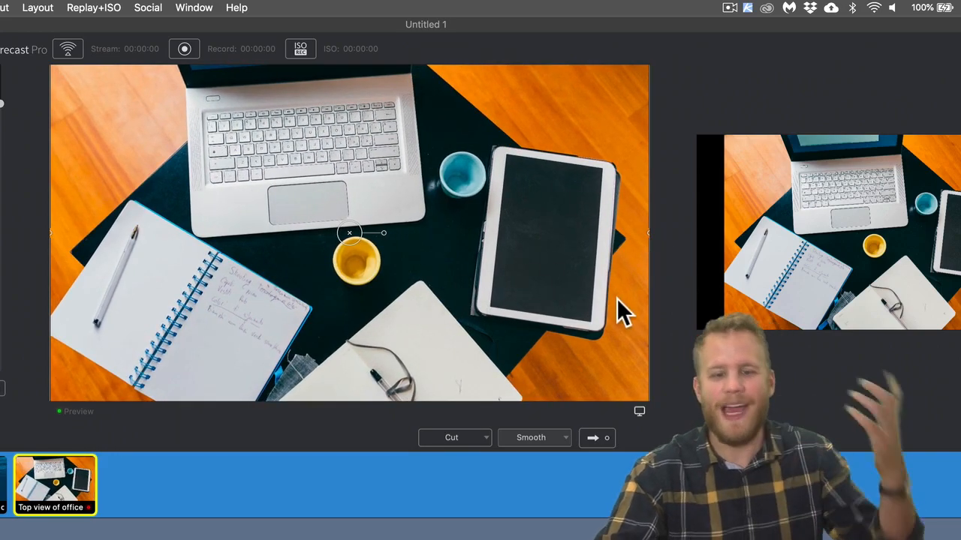
click(18, 48)
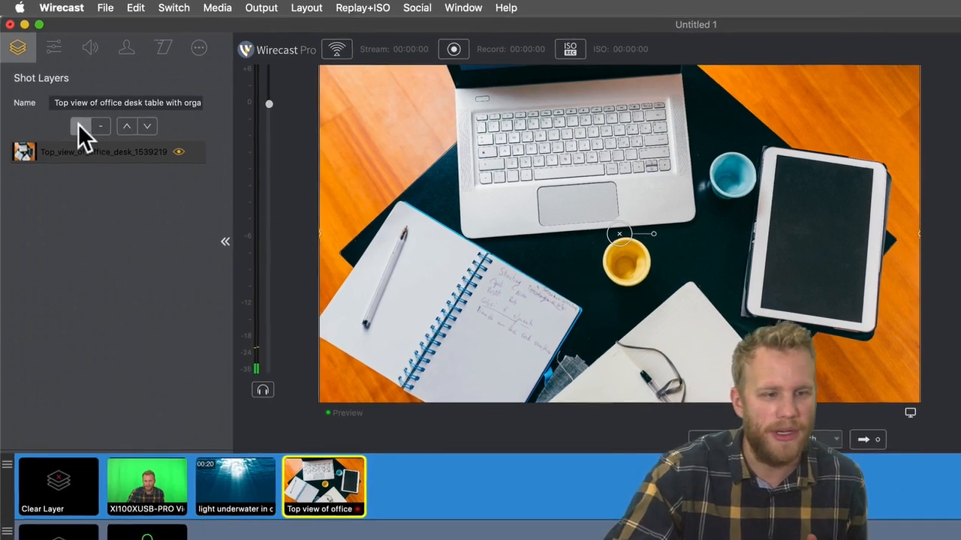
- Add a Text overlay layer reading 'Wirecast!' to the desk shot and drag it higher over the image
click(81, 126)
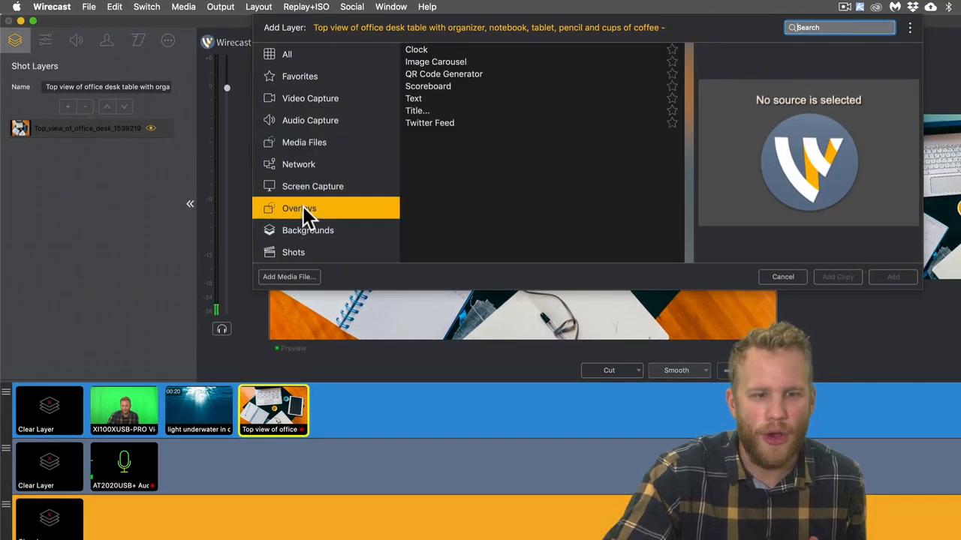
click(413, 100)
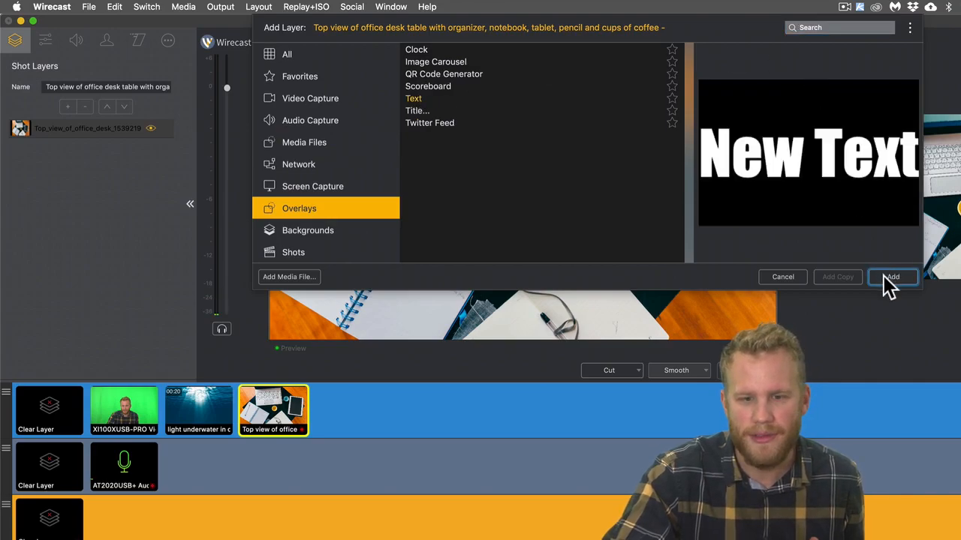
click(892, 276)
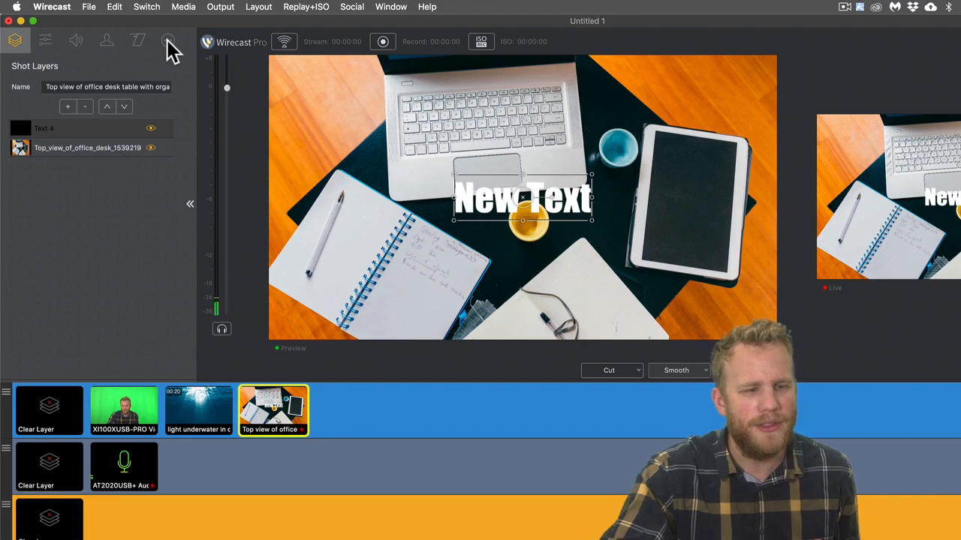
click(61, 39)
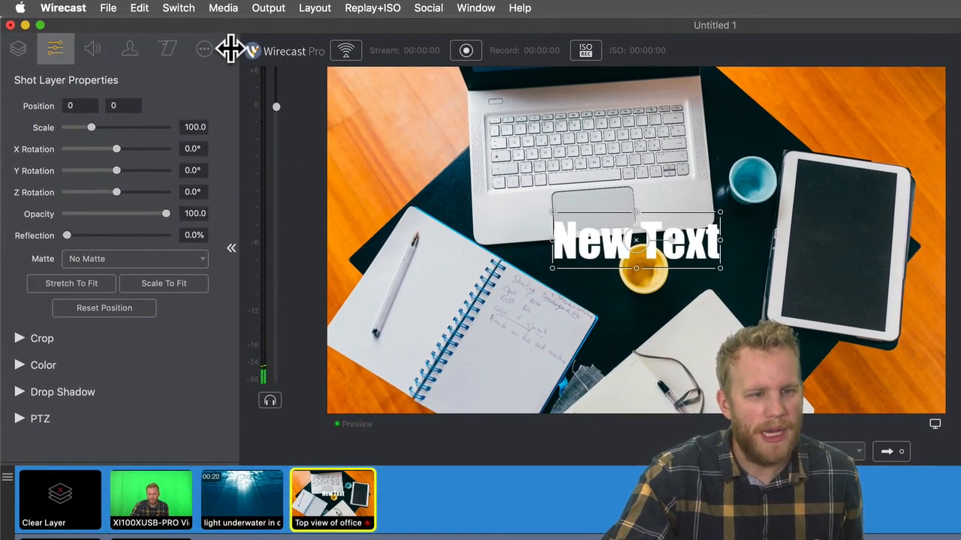
click(204, 48)
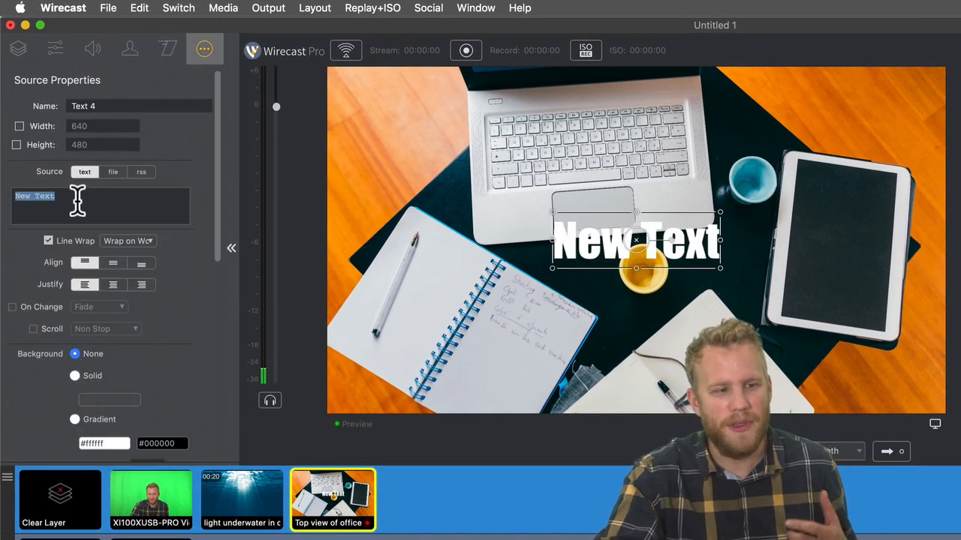
text(Wirecast!)
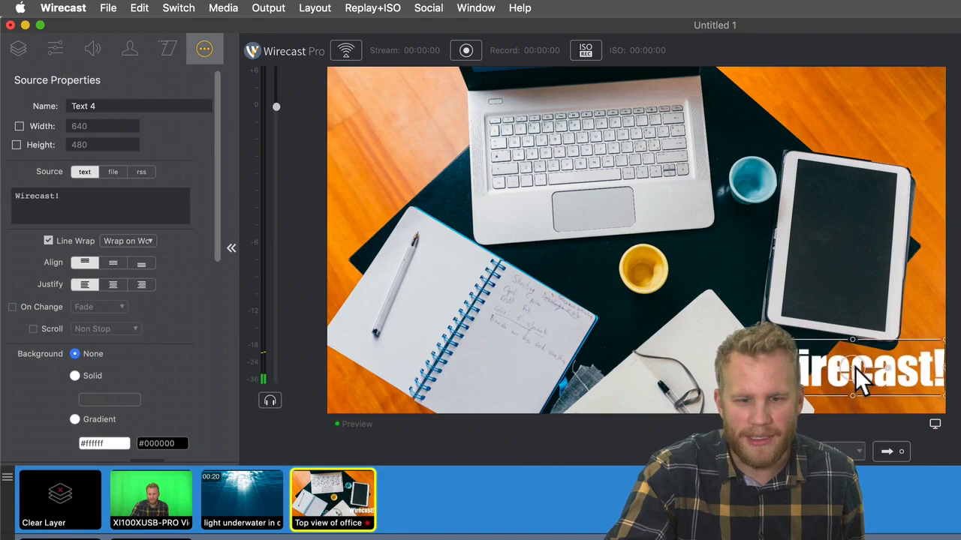
drag(856, 375, 838, 112)
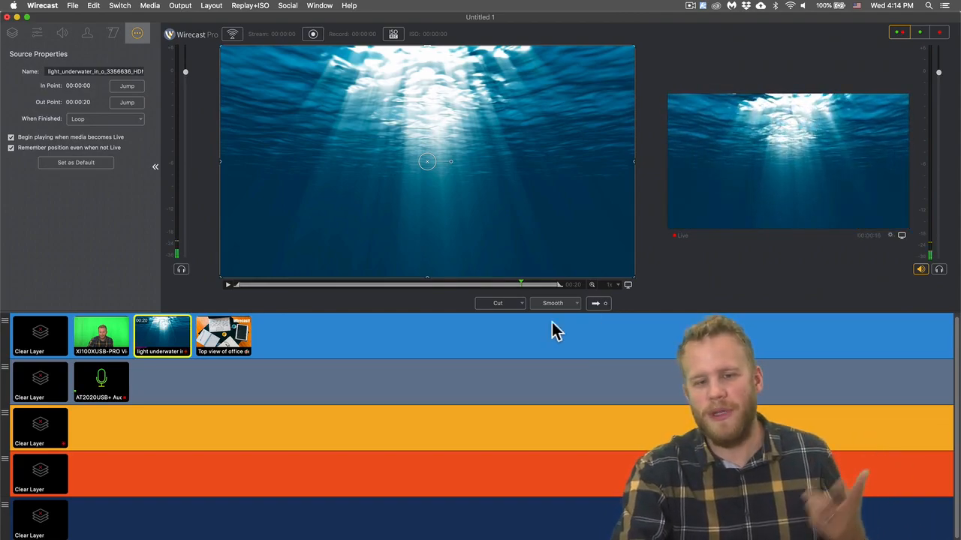
- Load the green-screen camera shot into preview and transition it to air
click(99, 336)
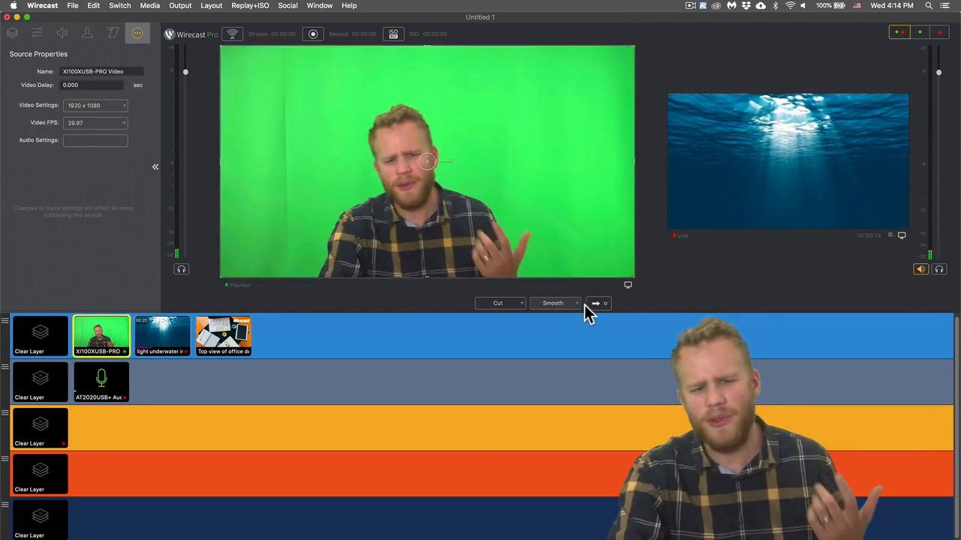
click(594, 303)
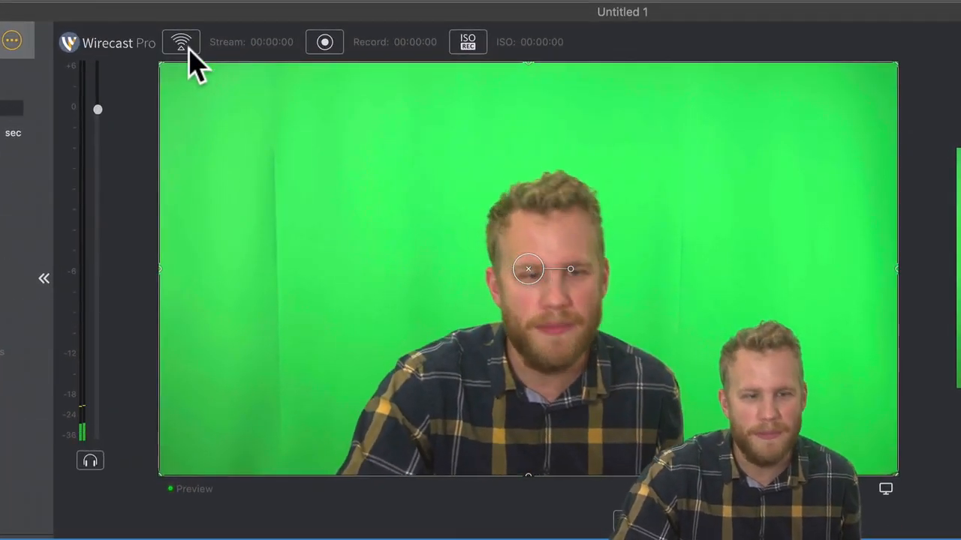
- In stream Output Settings, review the Edit Visible Destinations list and cancel without changes
click(180, 42)
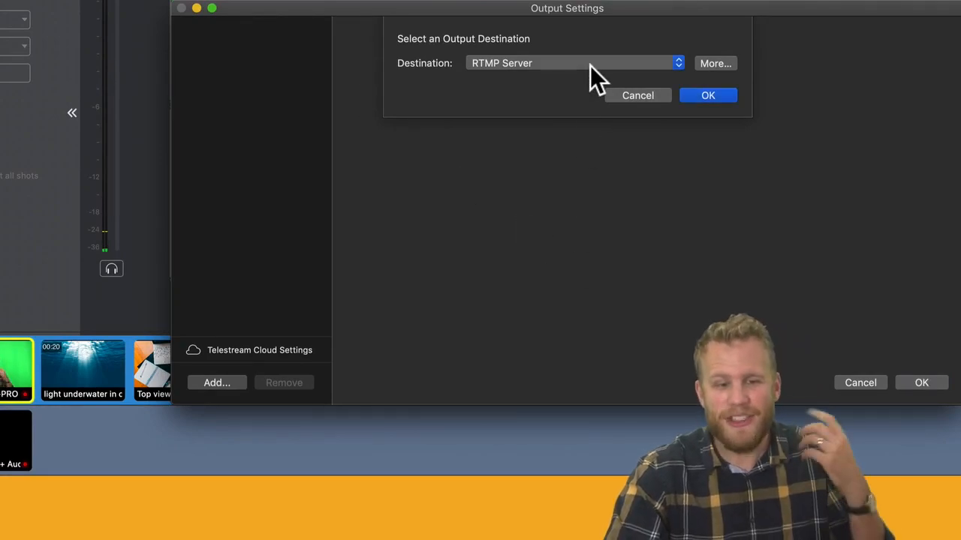
click(568, 63)
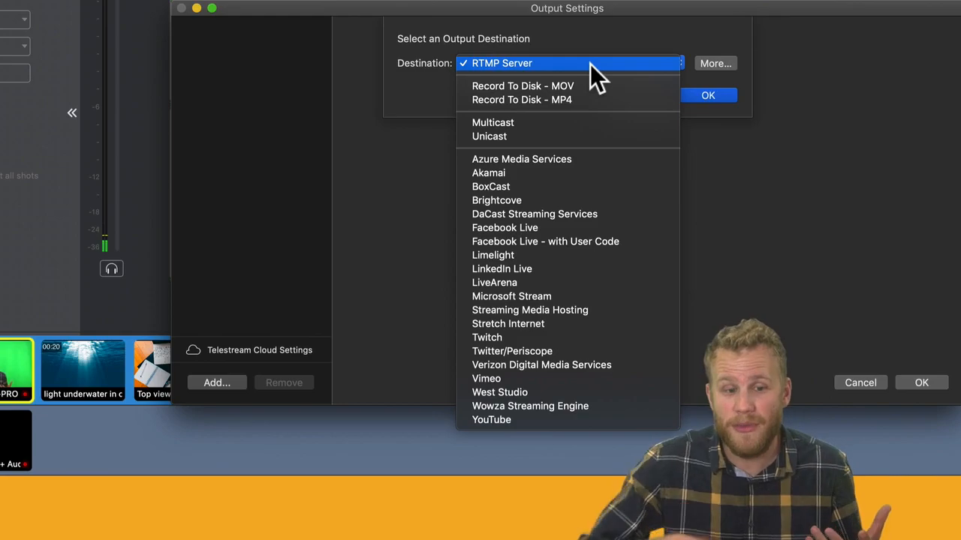
click(716, 63)
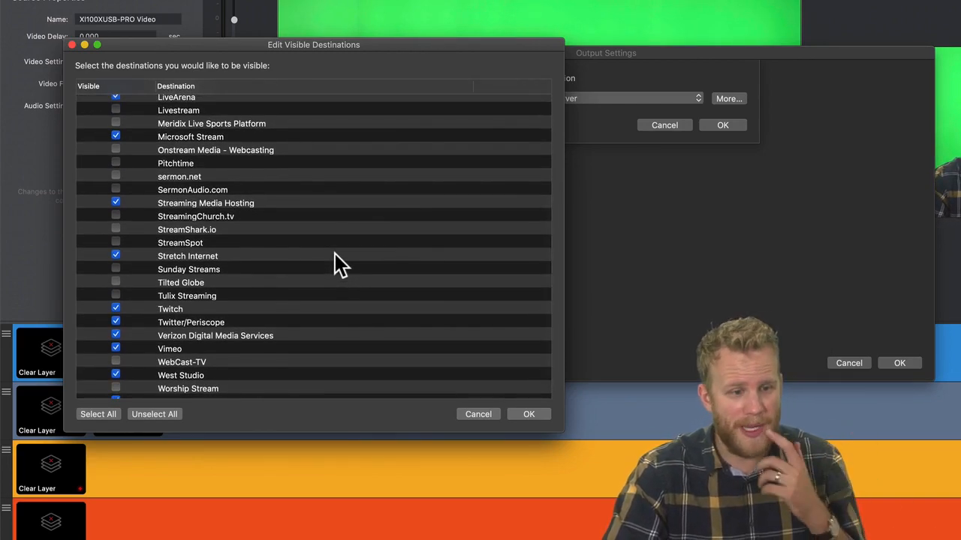
scroll(down, 3)
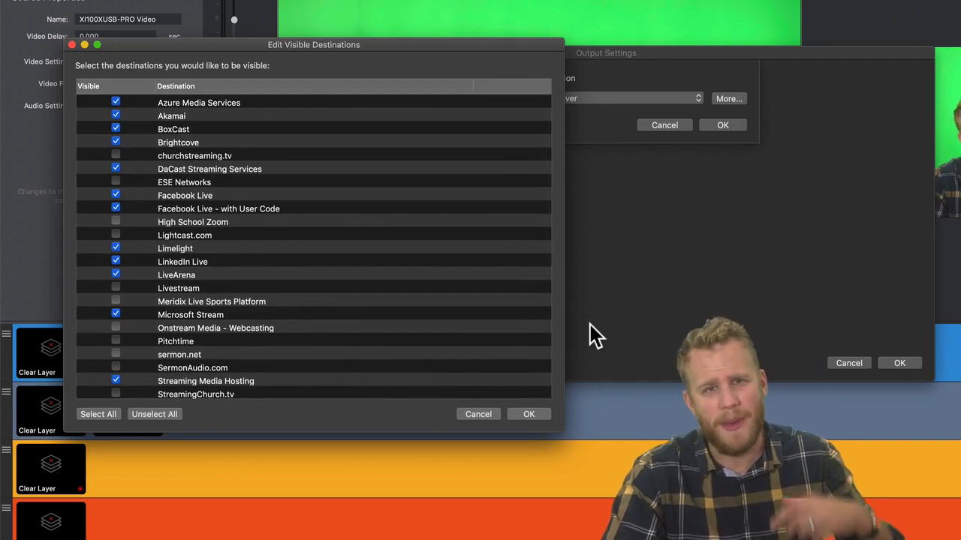
mouse_move(492, 438)
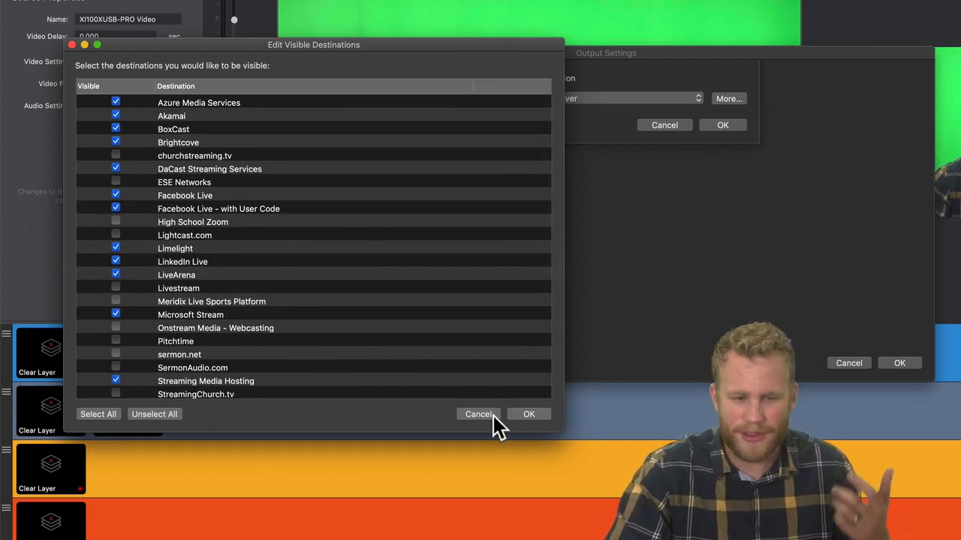
click(478, 414)
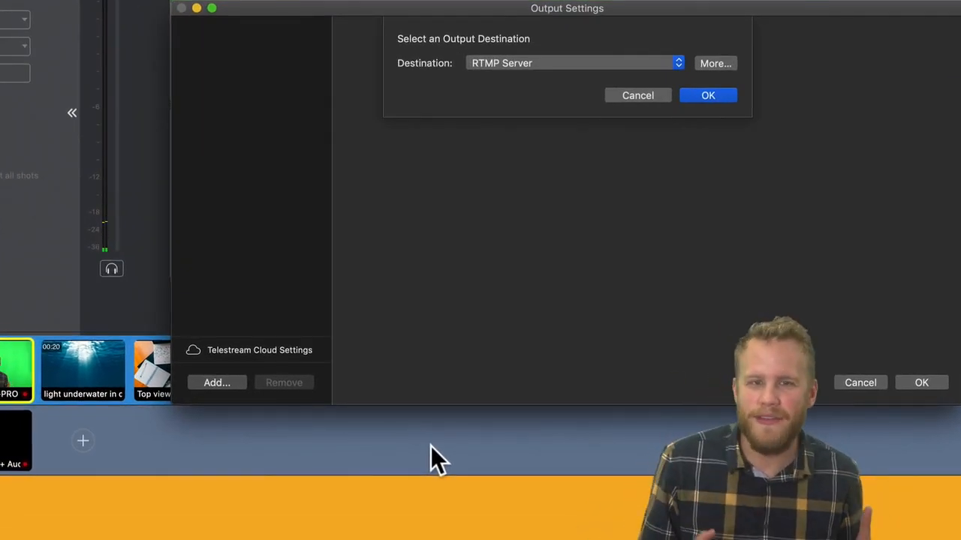
mouse_move(843, 12)
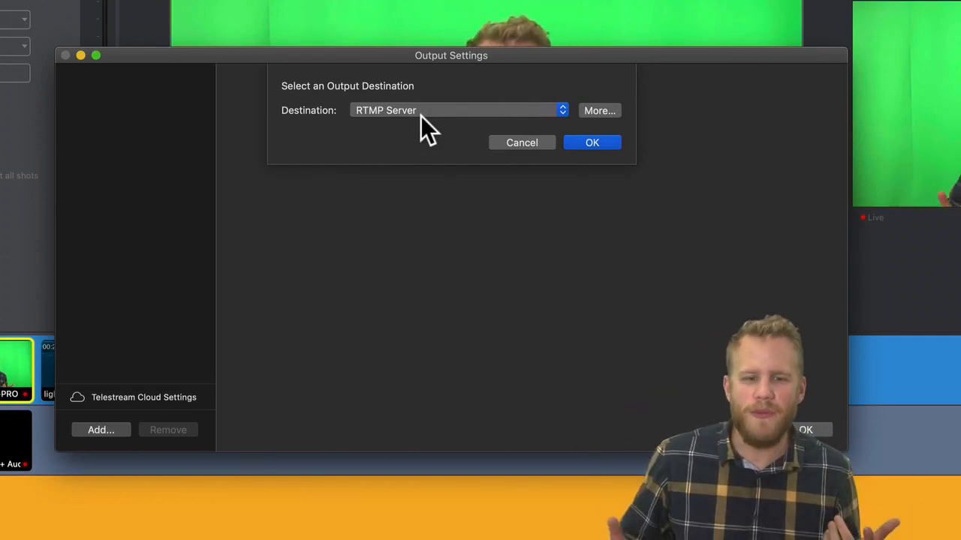
- Select YouTube as the stream destination in Output Settings
click(453, 111)
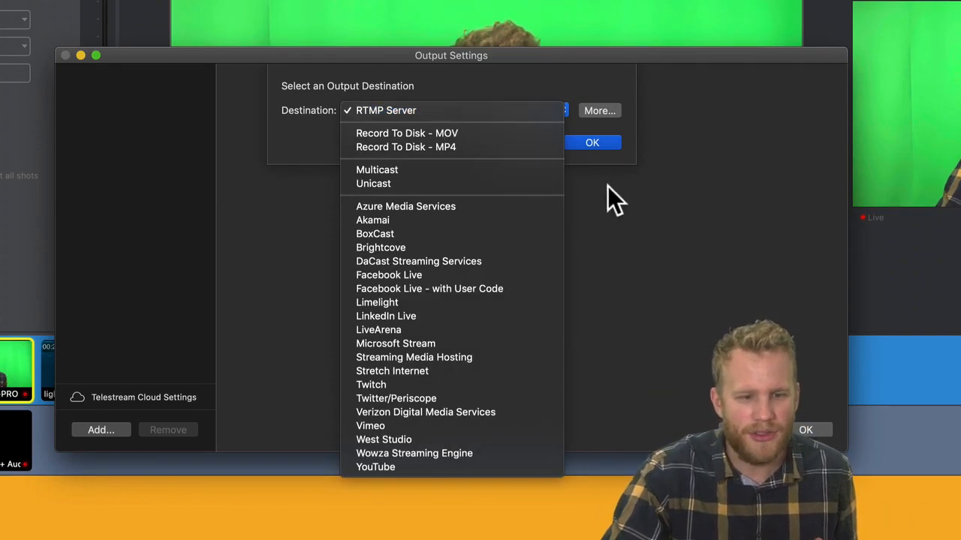
mouse_move(444, 341)
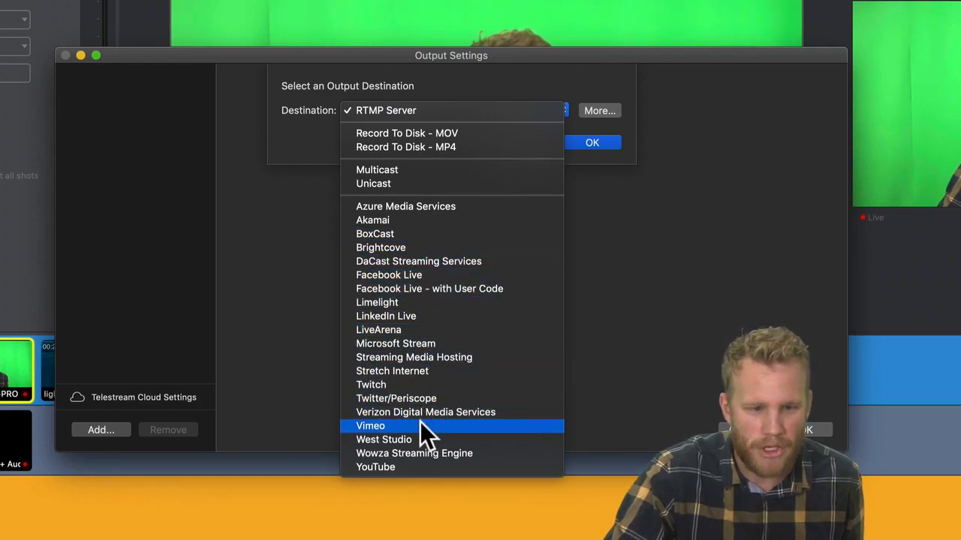
click(375, 468)
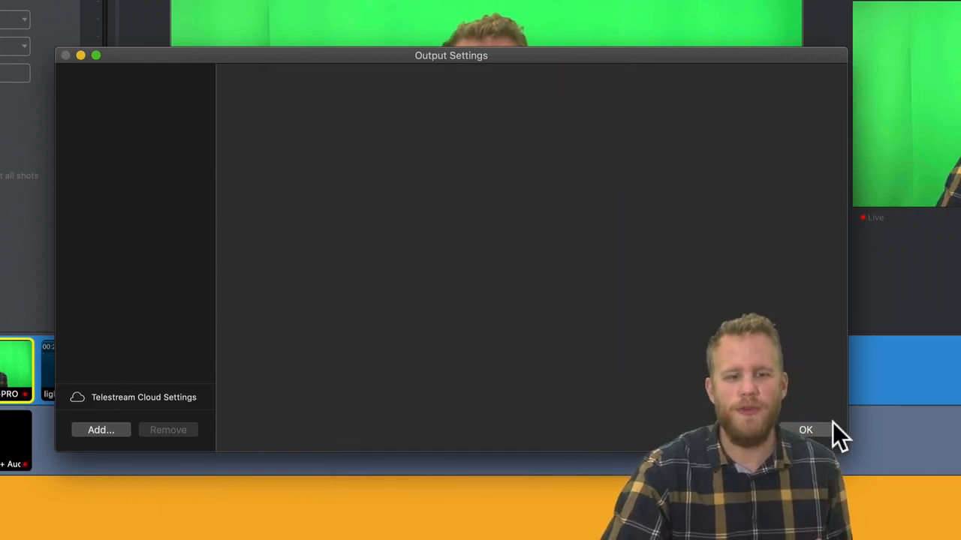
- Confirm the YouTube output with the 720p30 Apple H.264 encoding preset and close Output Settings
click(100, 429)
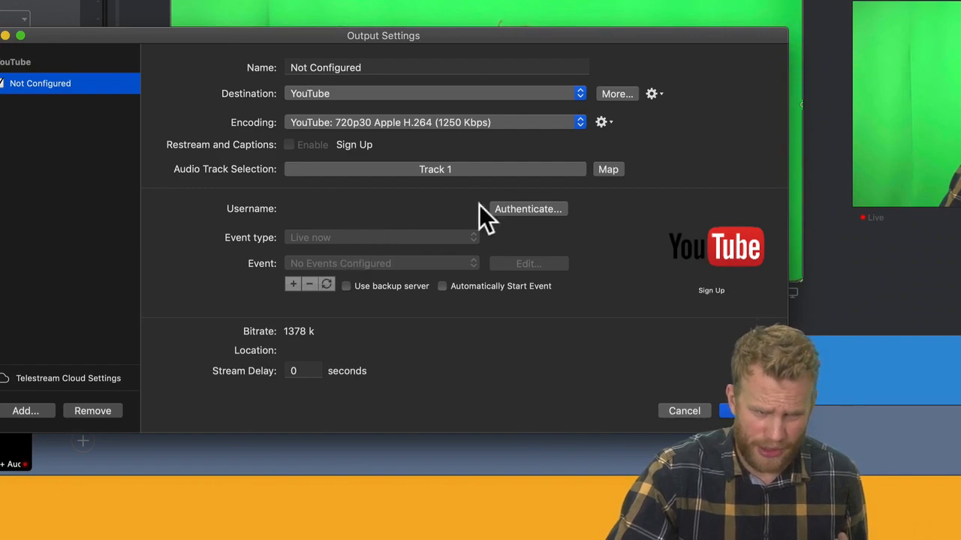
mouse_move(528, 220)
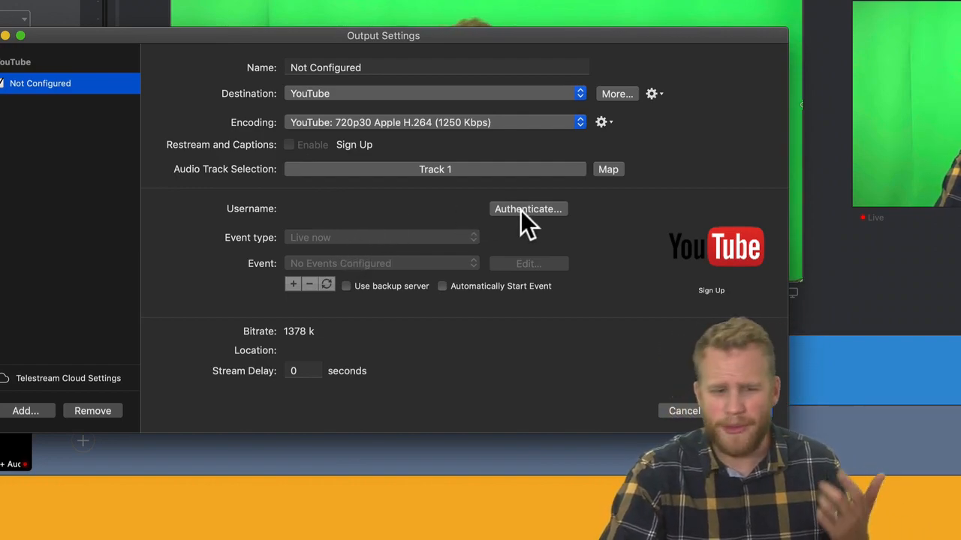
mouse_move(501, 132)
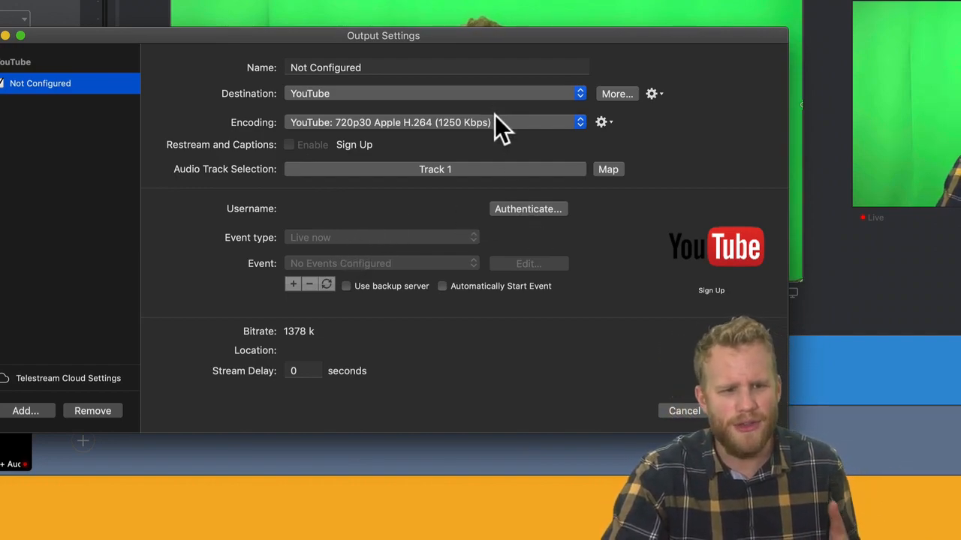
click(429, 122)
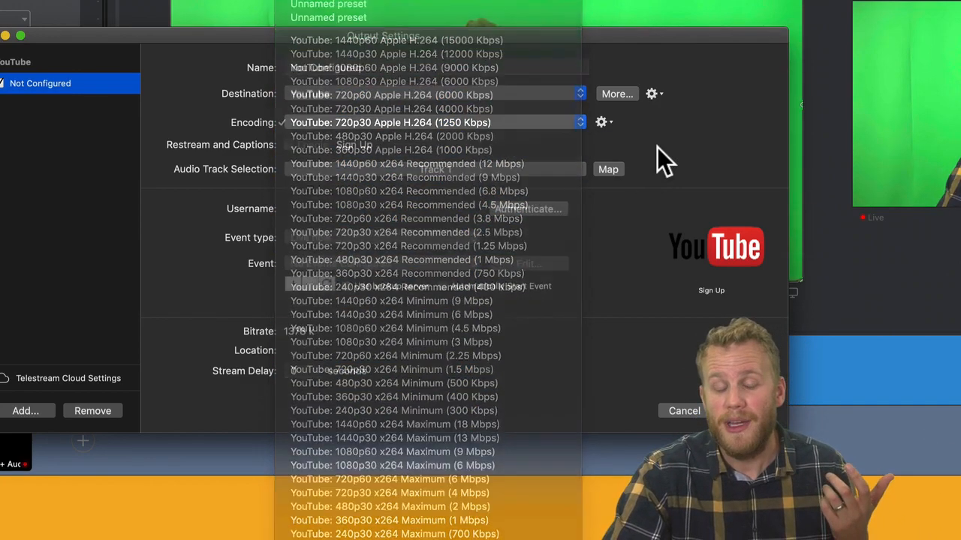
click(390, 122)
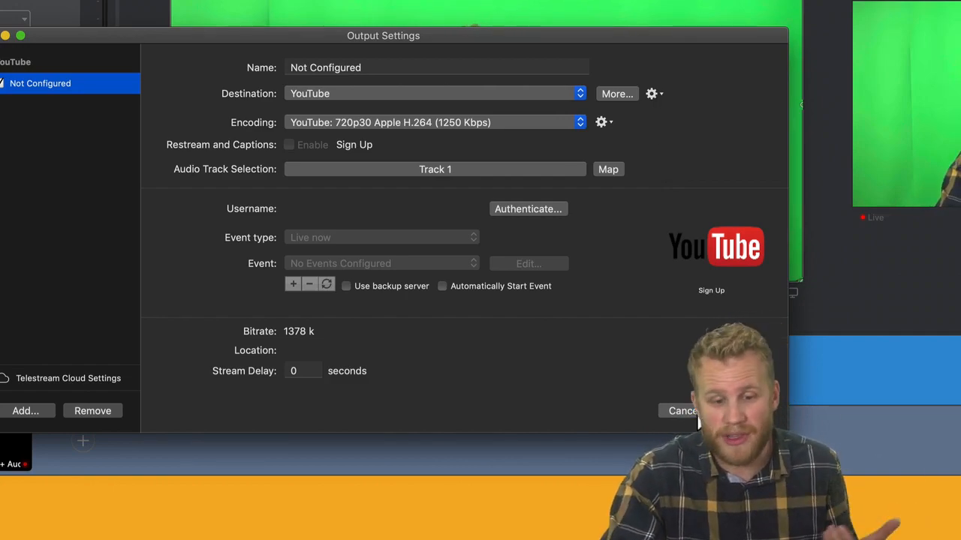
click(681, 412)
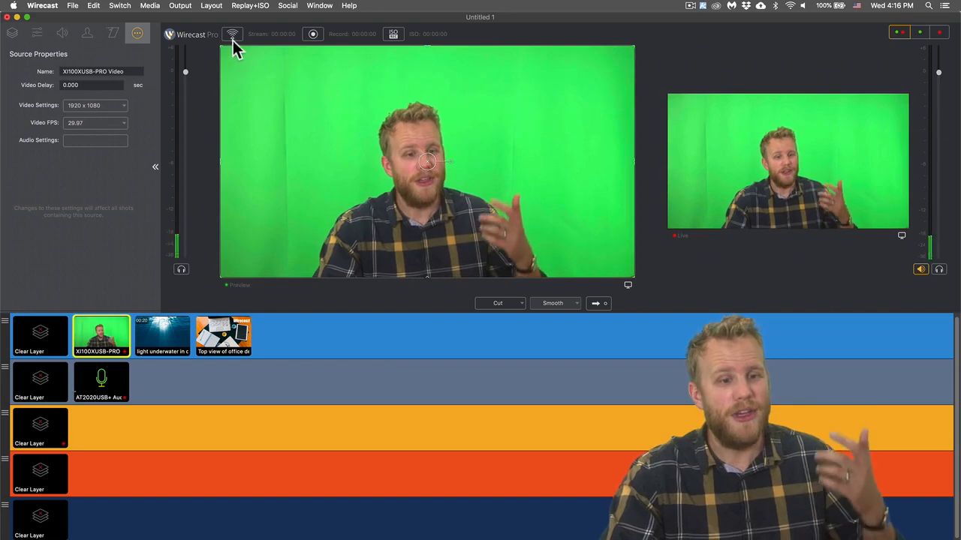